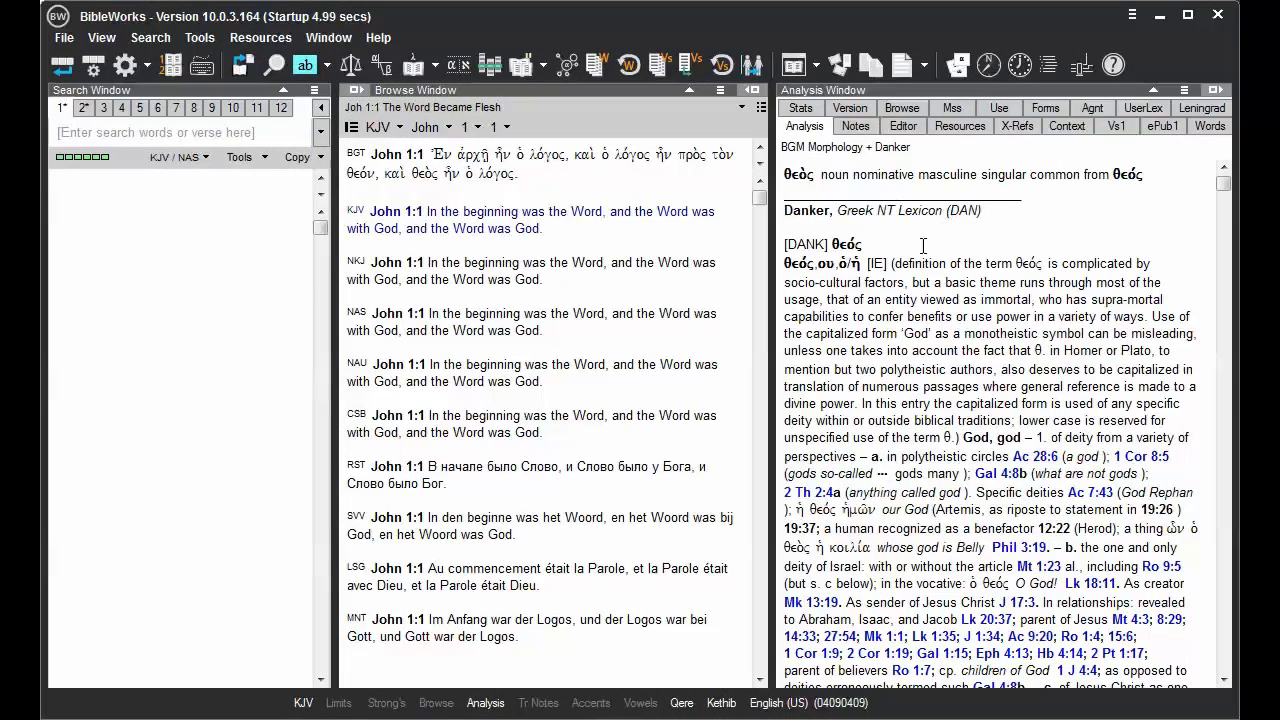
Open the Default Analysis Window Greek Lexicons list from the Analysis window's context menu.
right_click(888, 250)
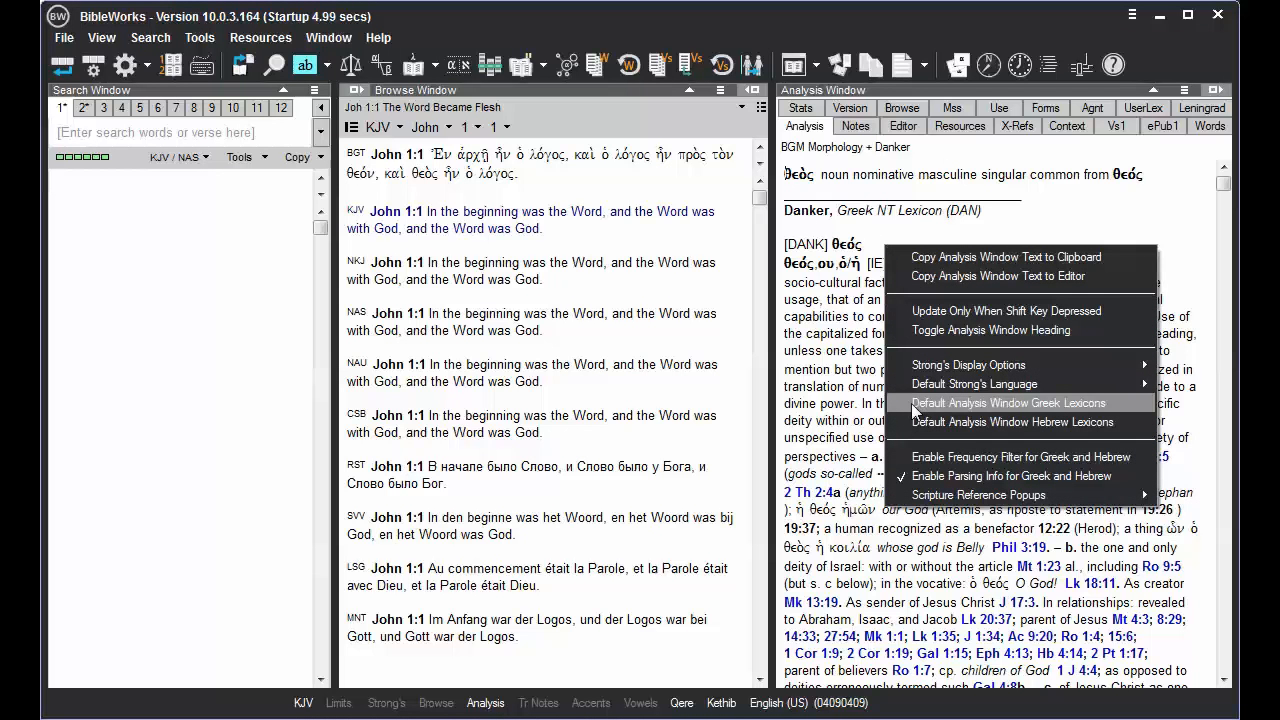
left_click(1008, 402)
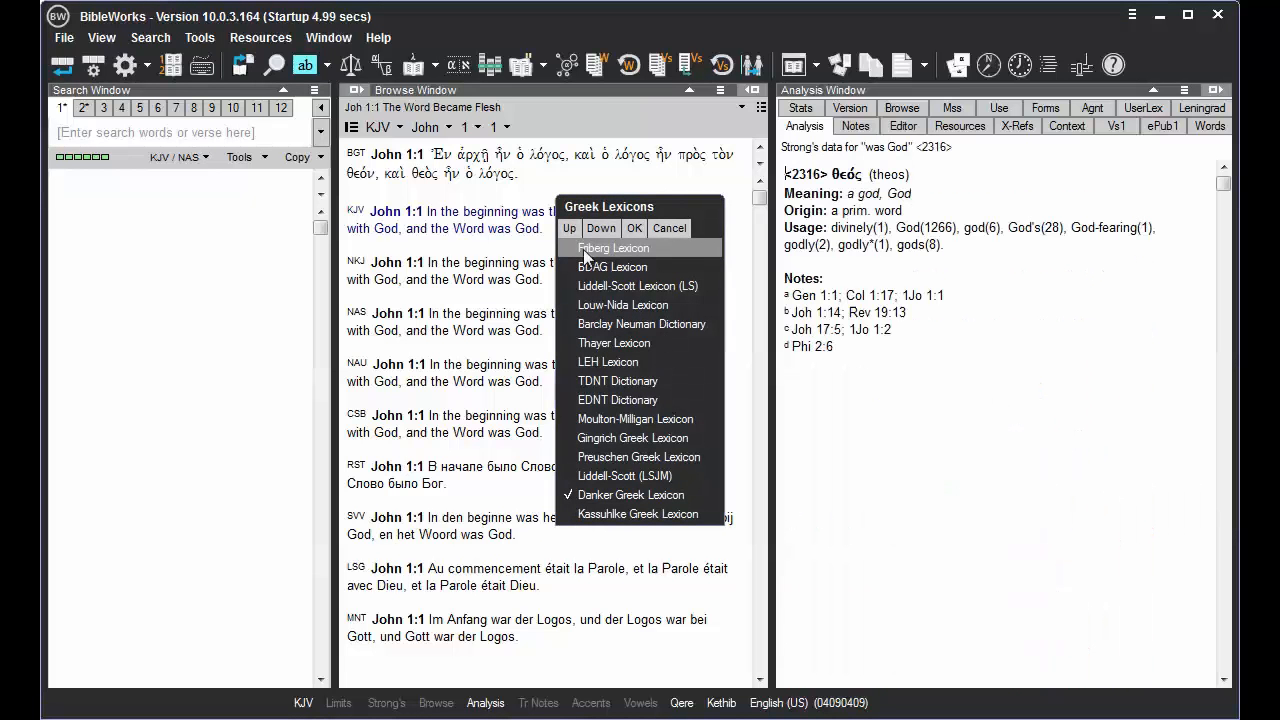
Check Friberg Lexicon as an additional default Greek lexicon.
left_click(601, 228)
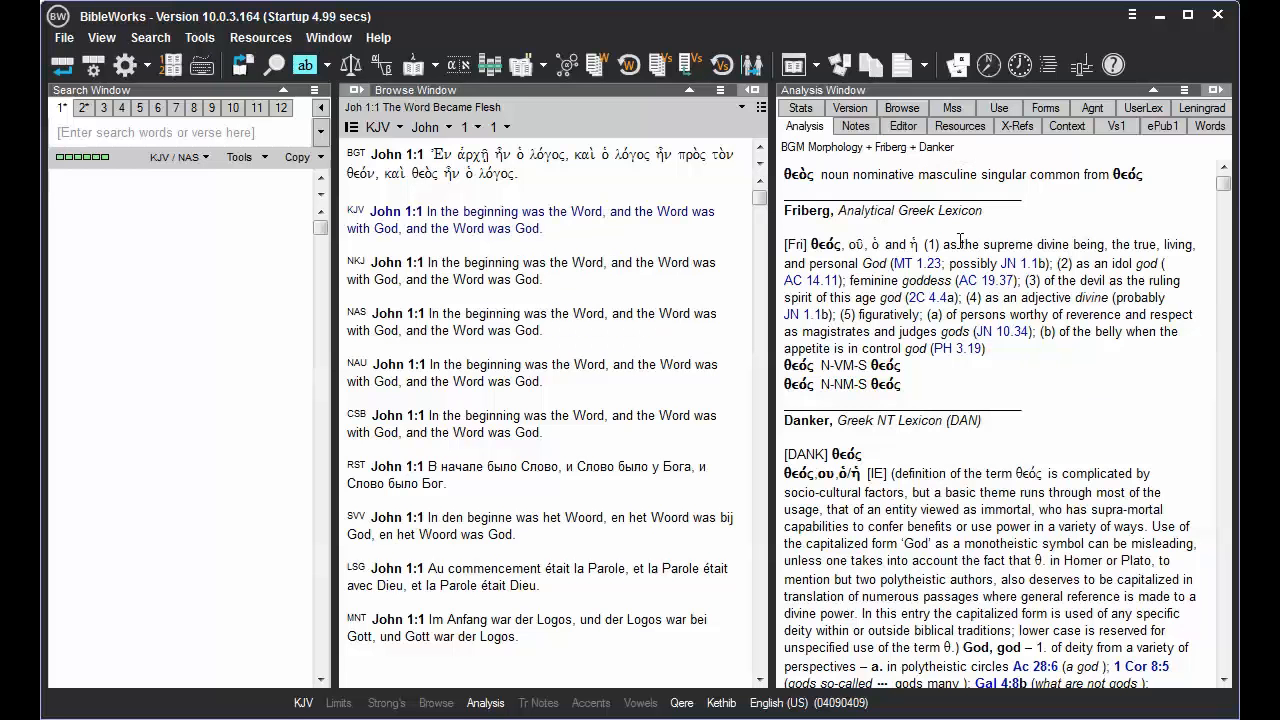
mouse_move(1000, 450)
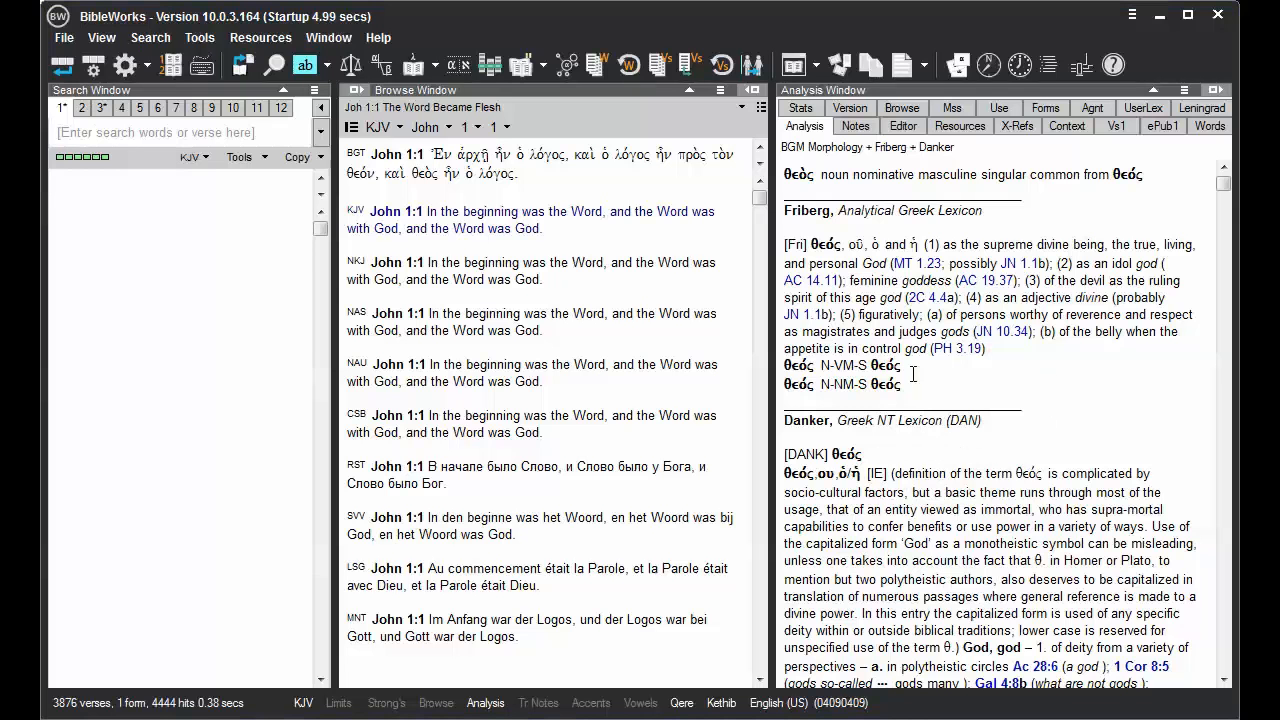
right_click(910, 370)
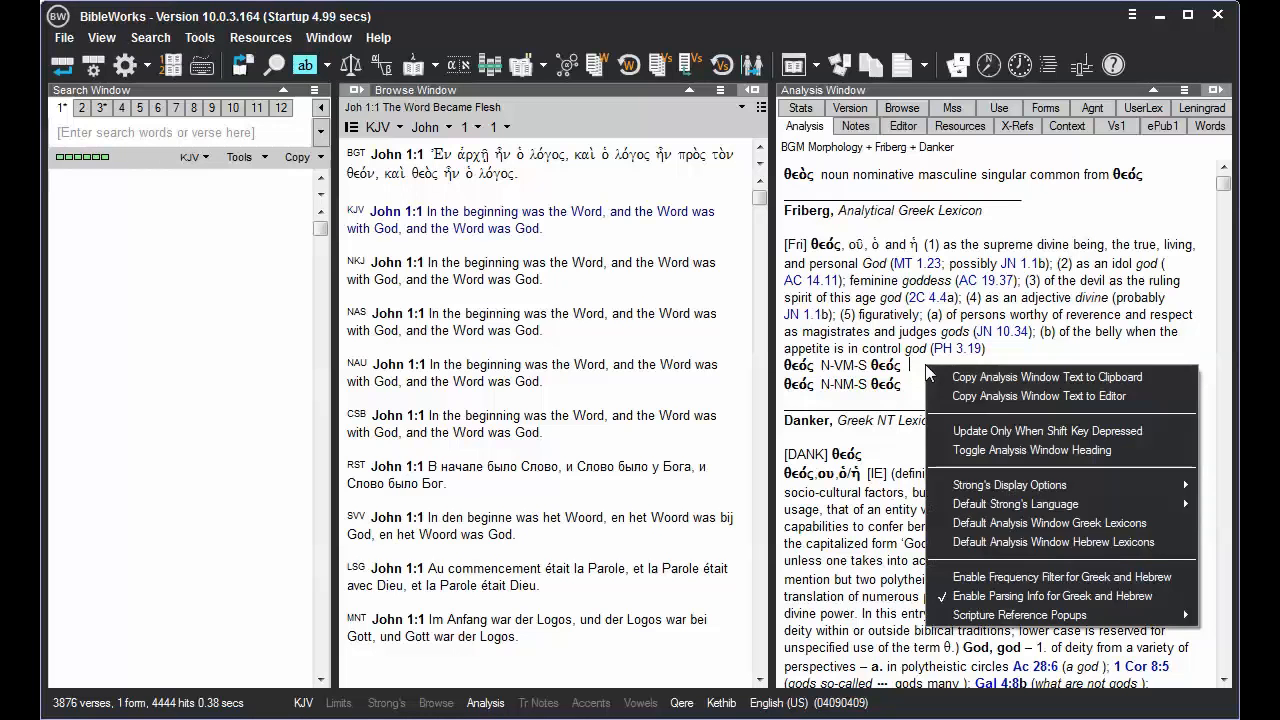
left_click(1049, 522)
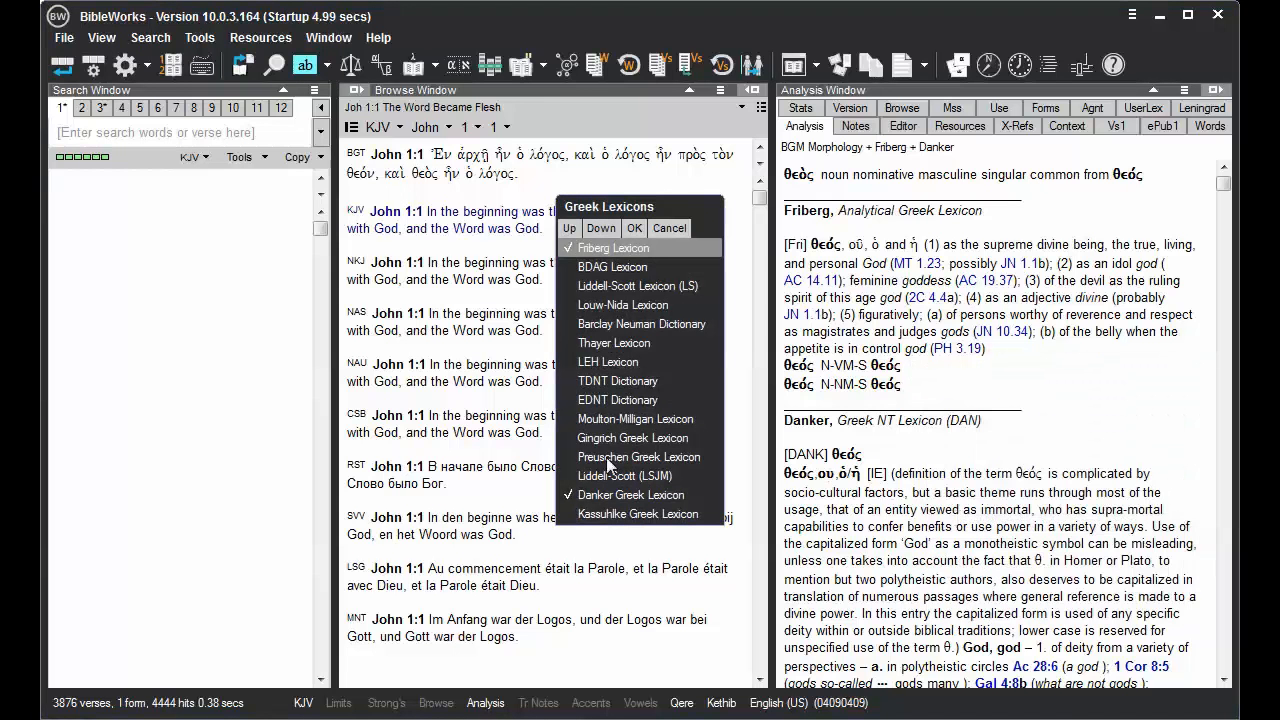
mouse_move(610, 494)
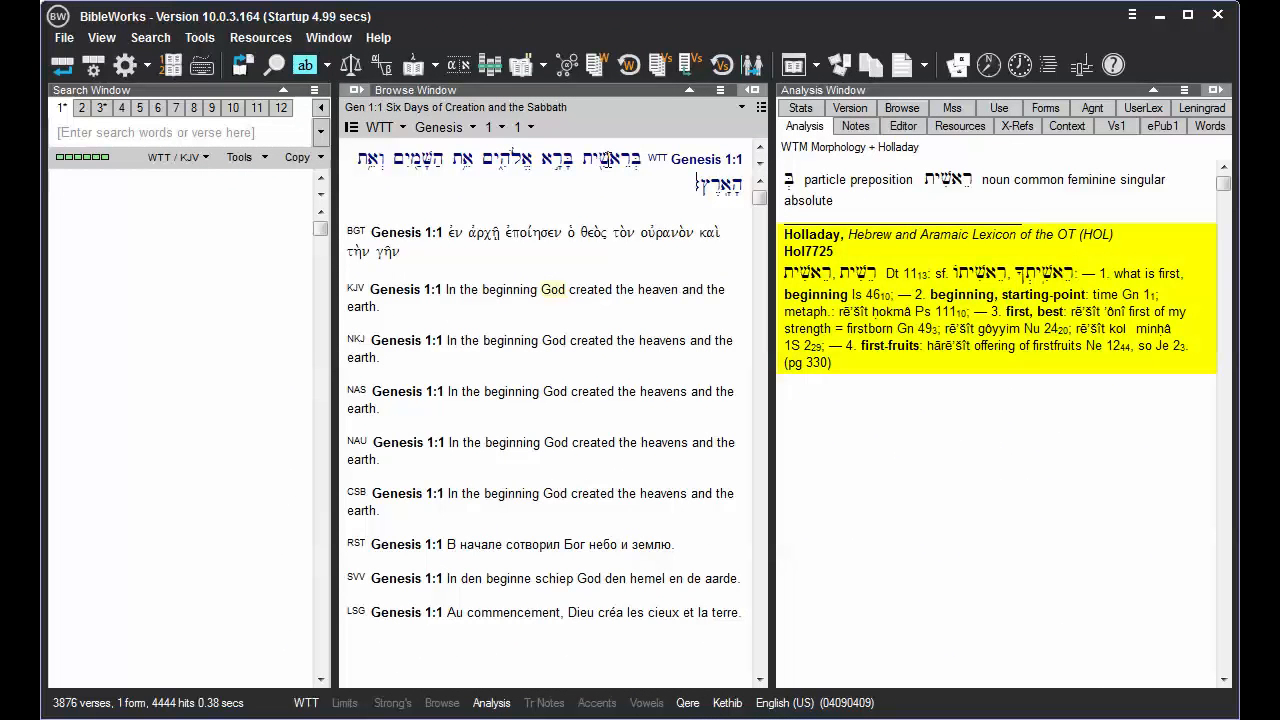
Open the Default Analysis Window Hebrew Lexicons list to add BDB alongside Holladay.
right_click(875, 260)
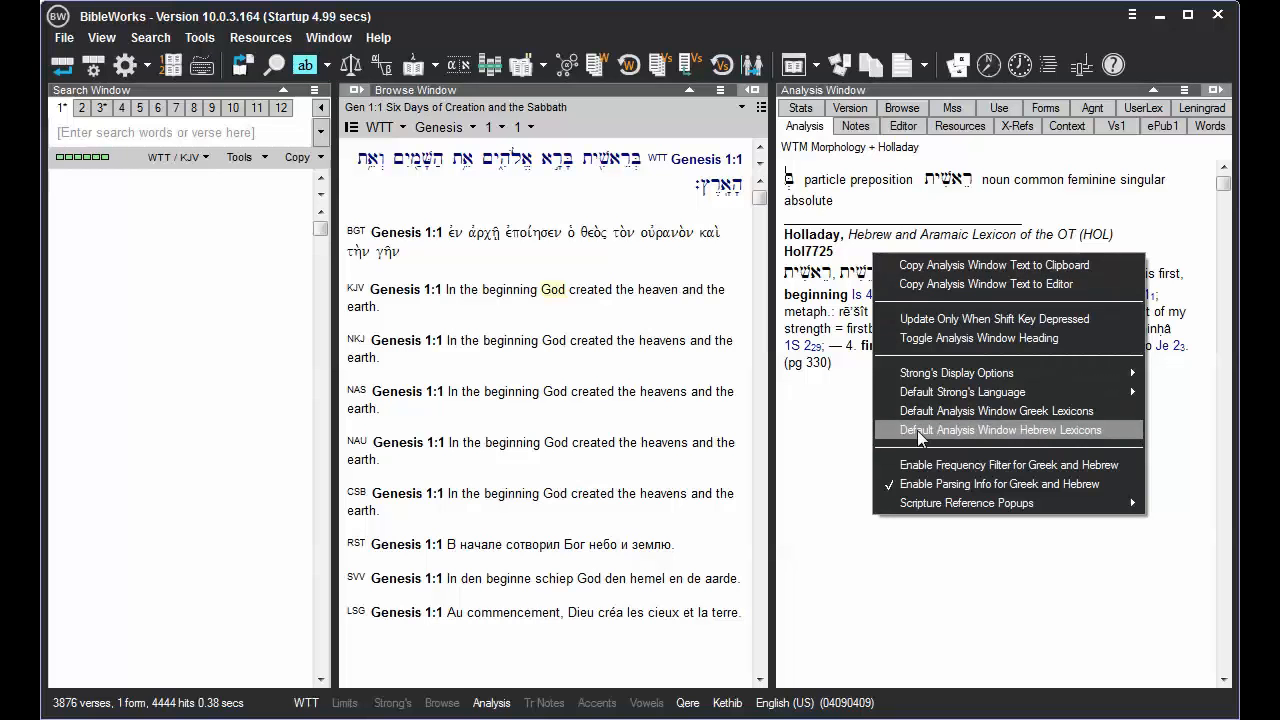
left_click(1001, 429)
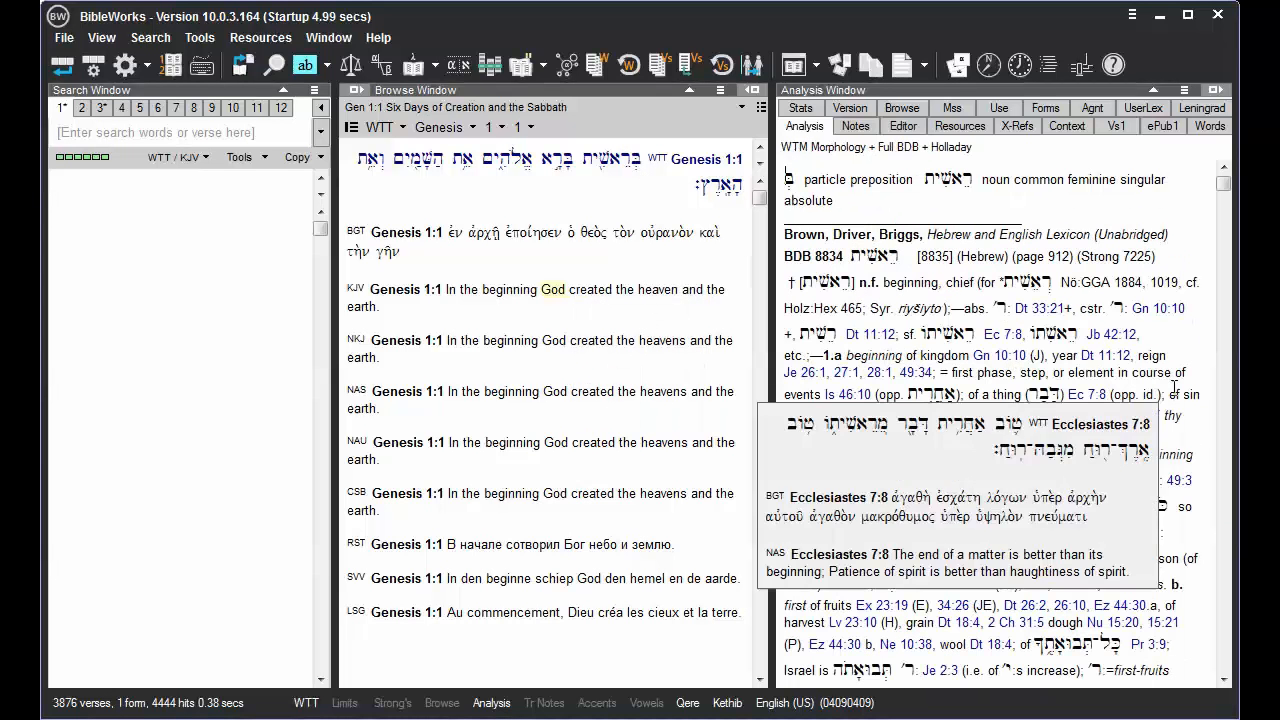
Scroll the Analysis window through the BDB and Holladay entries for בָּרָא.
scroll("down", 3)
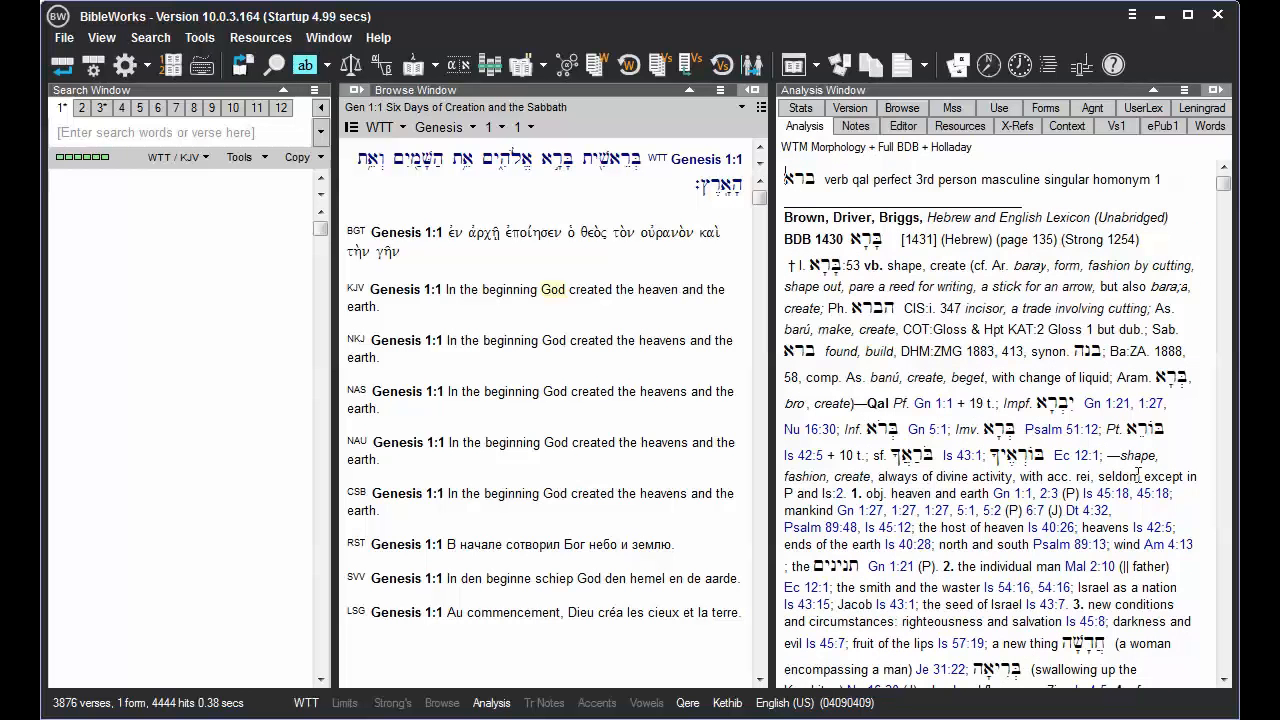
scroll("down", 3)
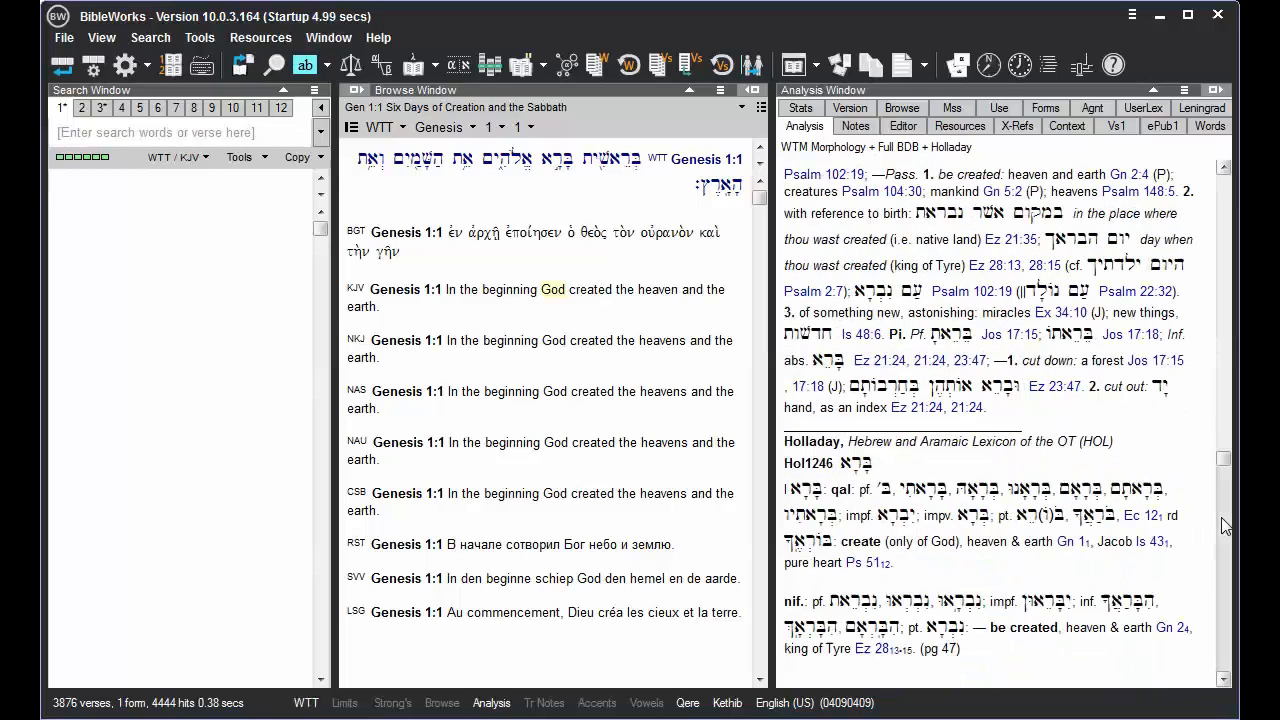